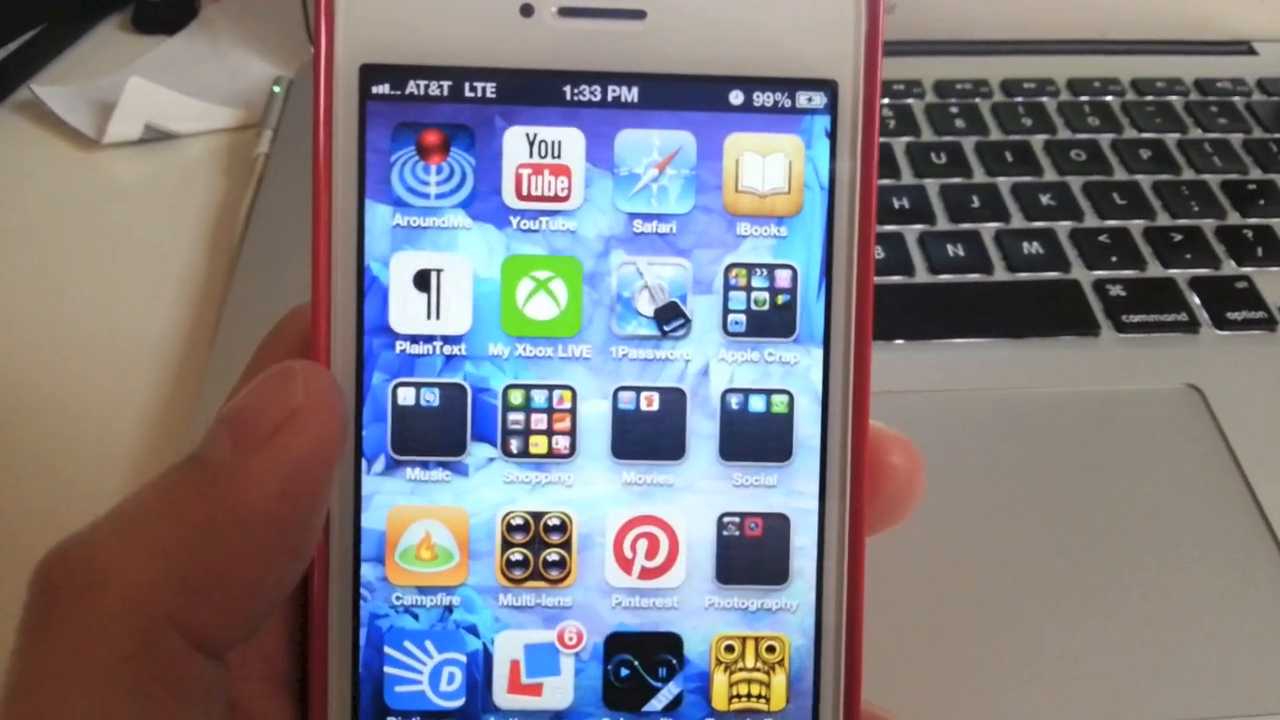
scroll(left, 3)
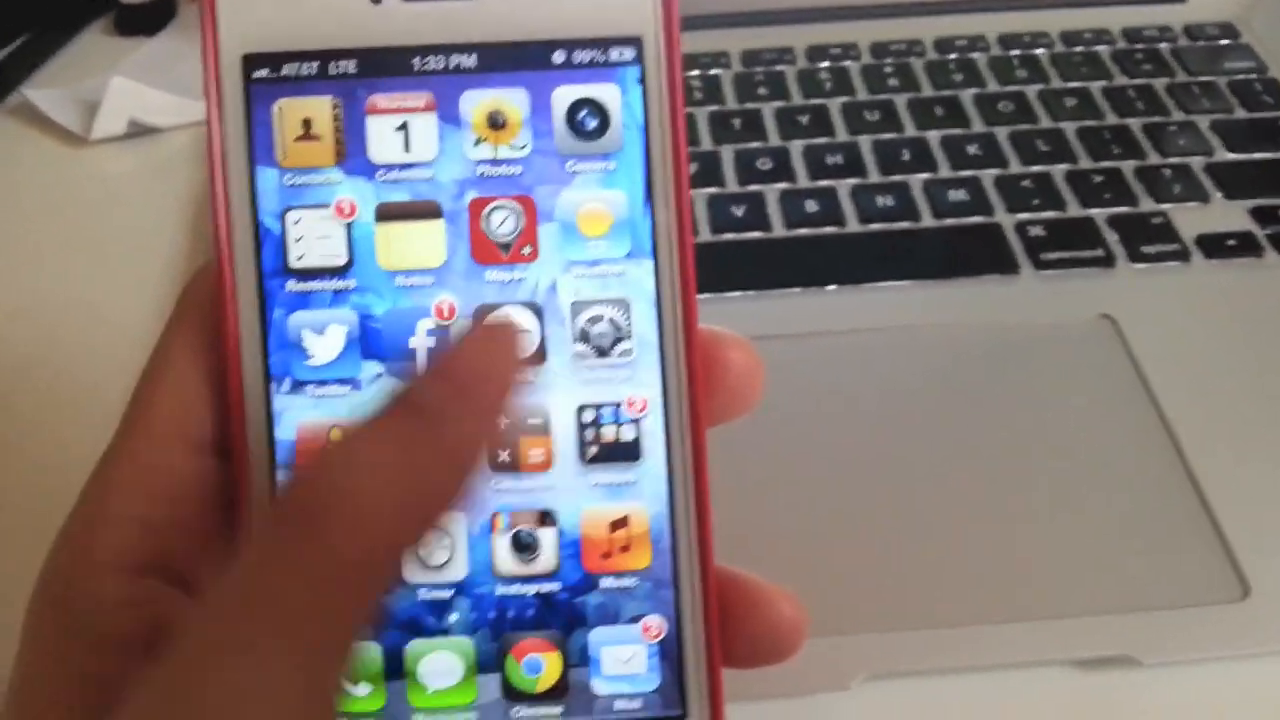